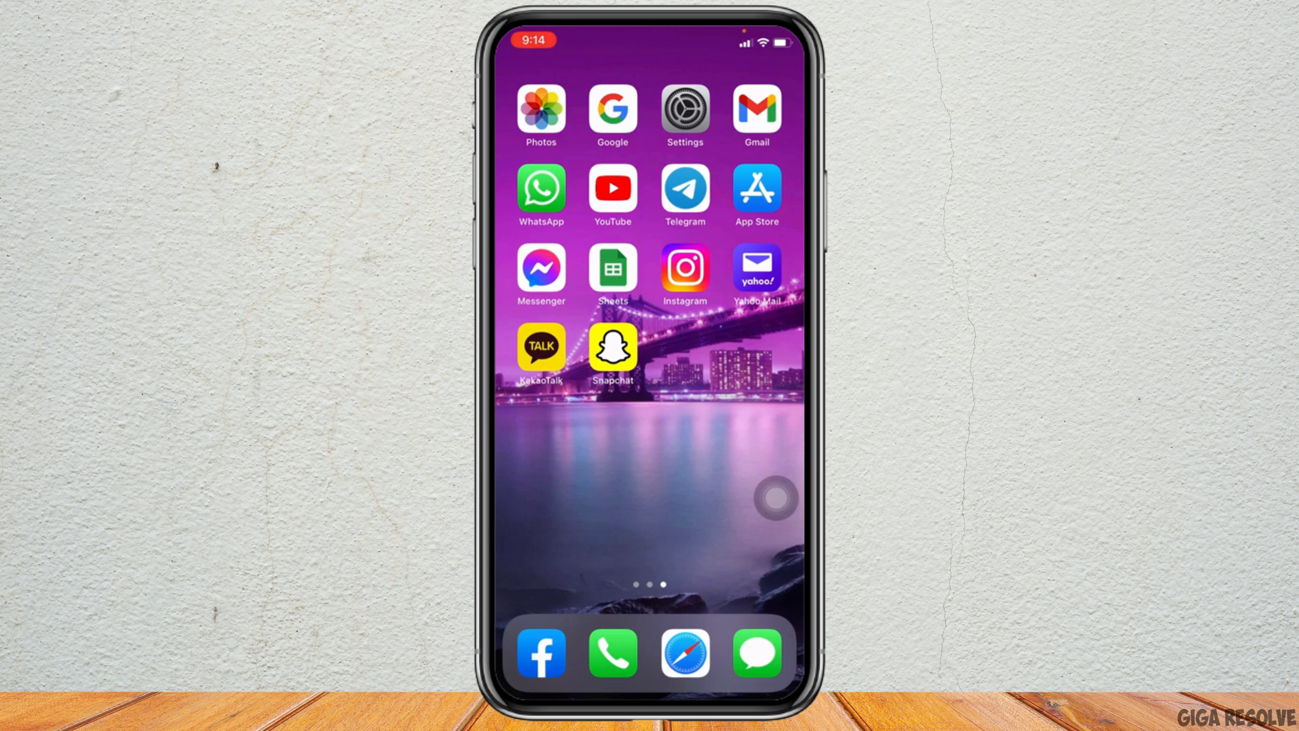
# Launch Snapchat from the home screen to reach the login screen
pyautogui.click(612, 346)
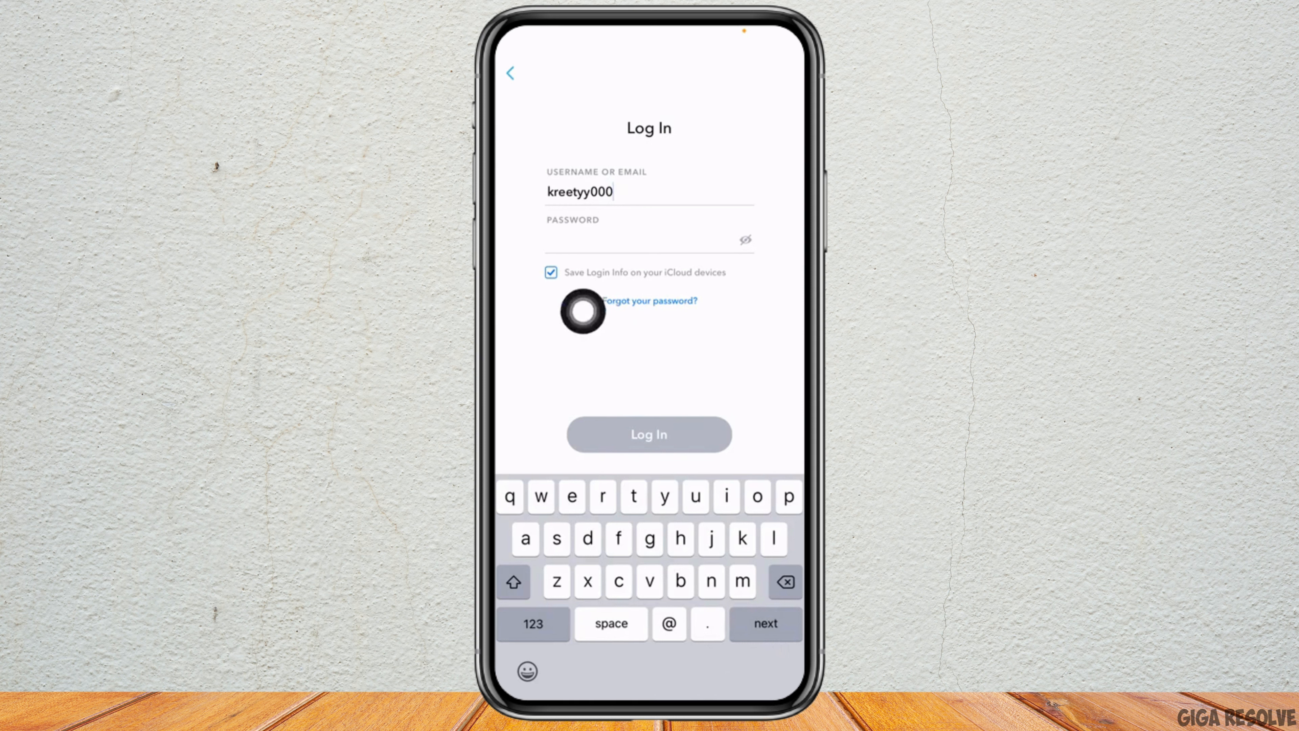
# Start password recovery from 'Forgot your password?' and choose the via-Email reset option
pyautogui.click(649, 300)
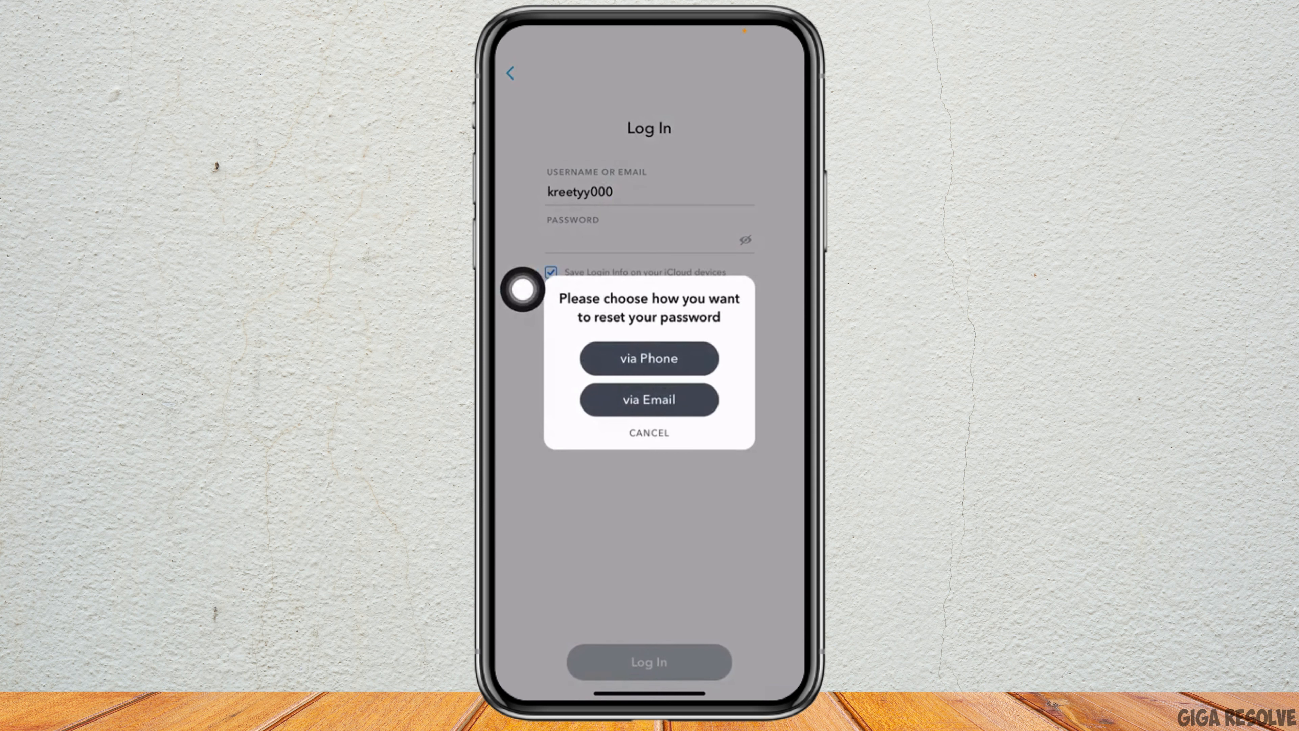
pyautogui.click(649, 358)
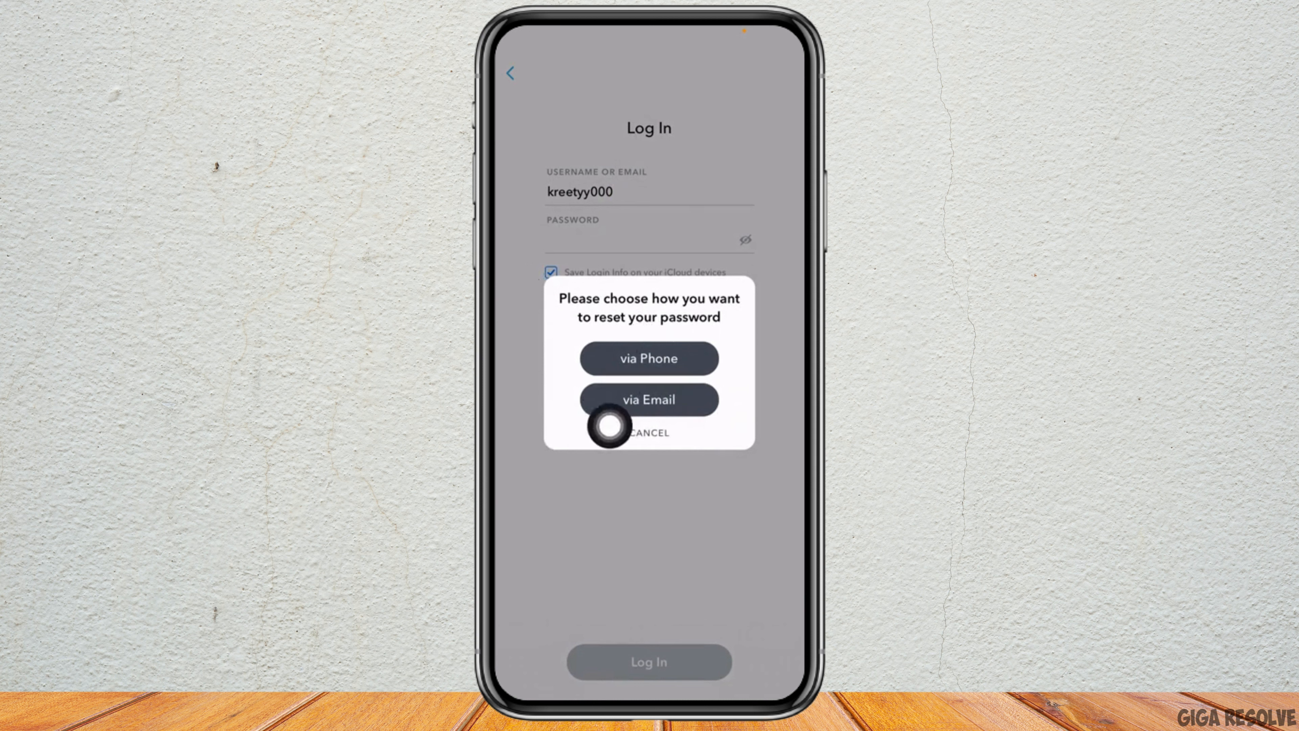
pyautogui.moveTo(522, 432)
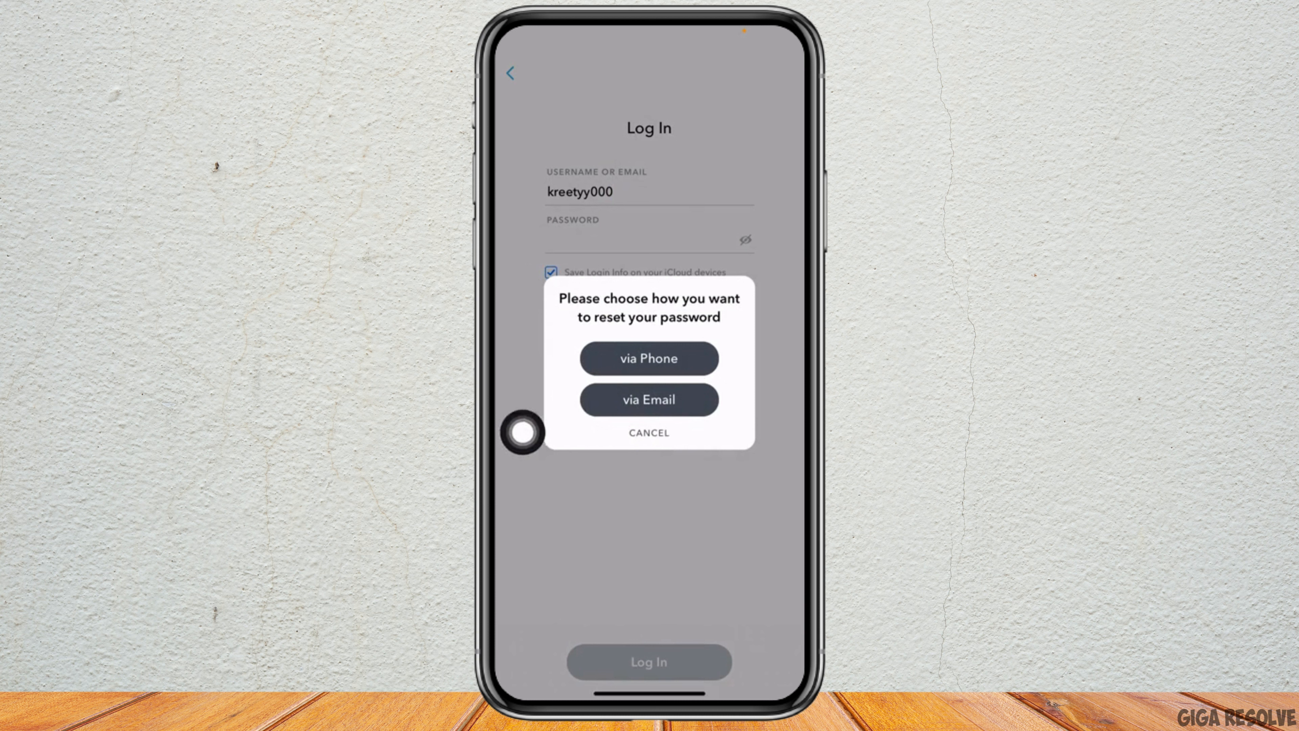
pyautogui.click(649, 399)
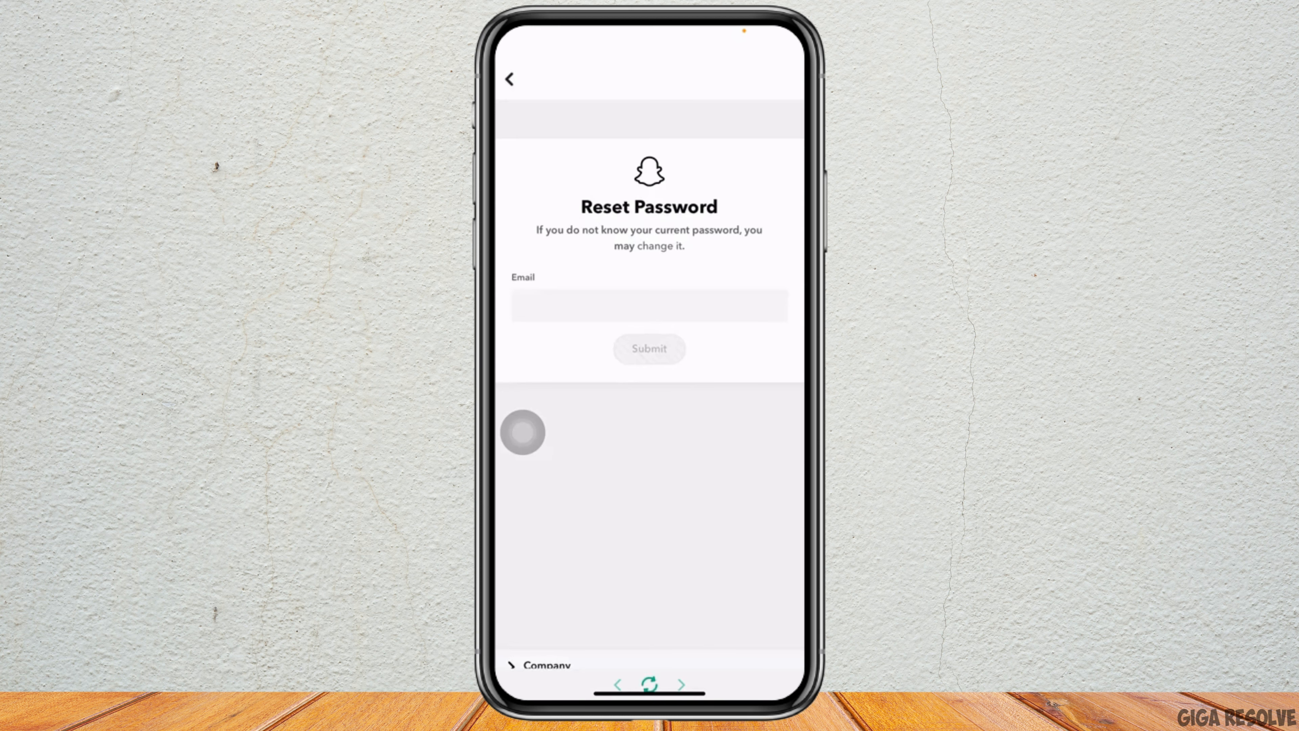
# Enter the account's Gmail address on the Reset Password page and submit the reset request
pyautogui.click(649, 304)
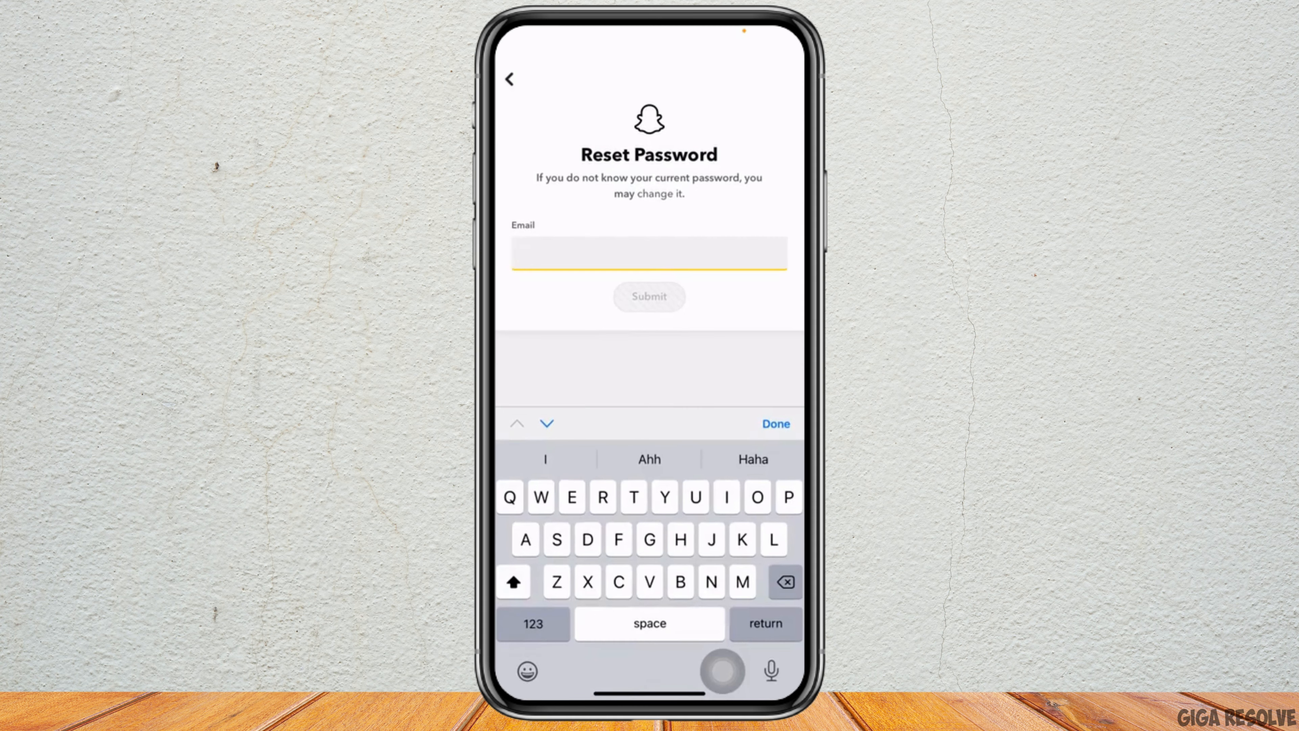
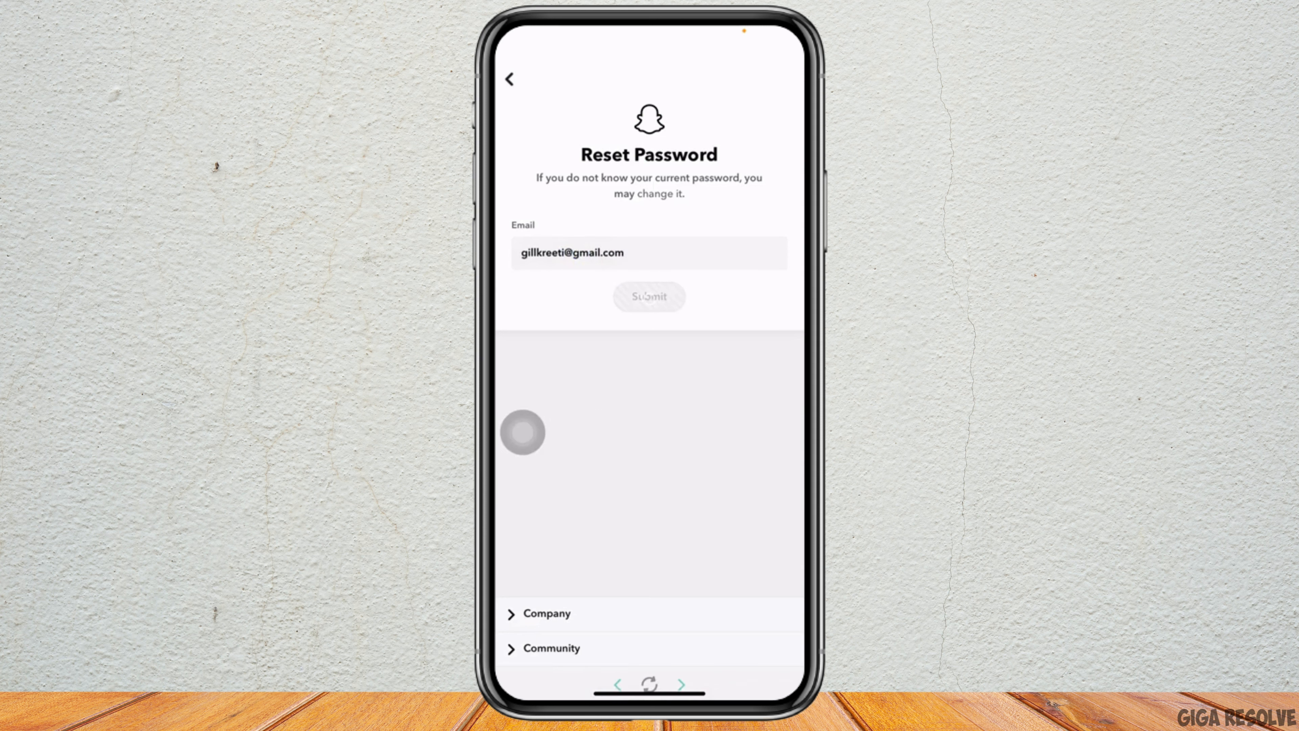
pyautogui.click(649, 296)
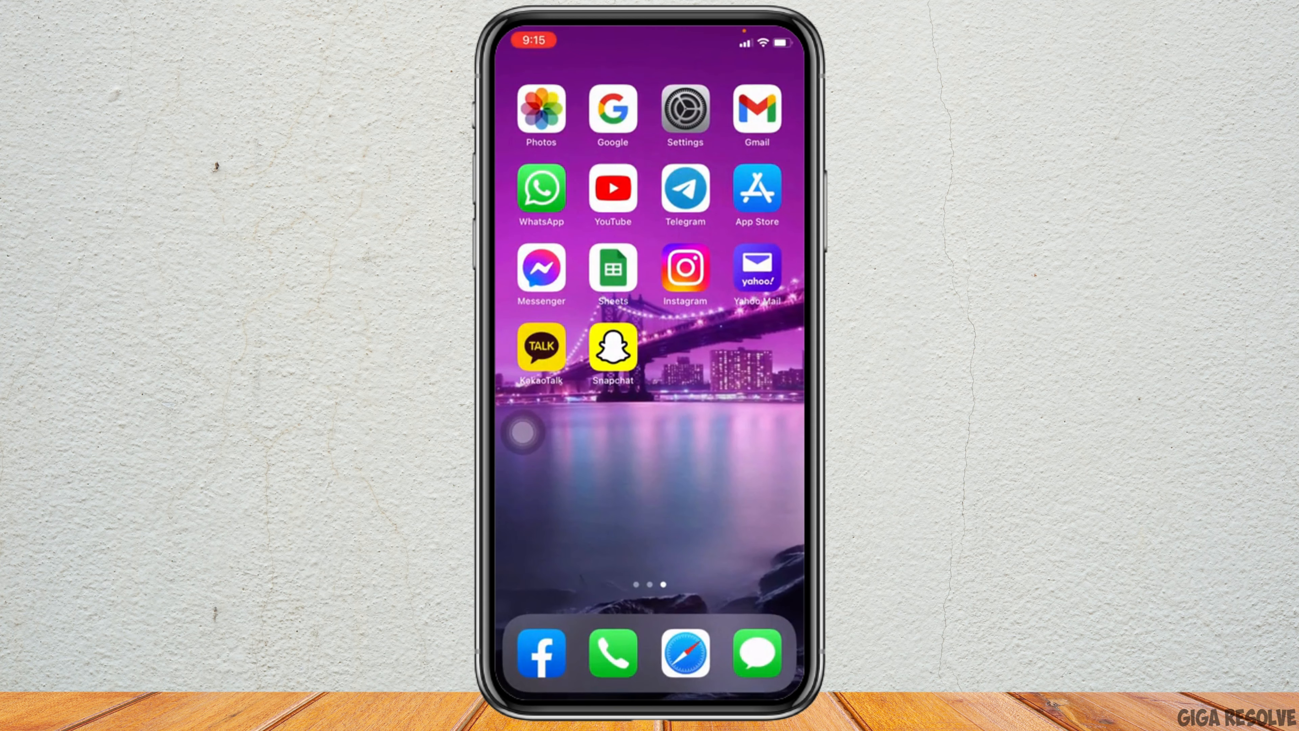
# In Gmail, open the Team Snapchat 'Snapchat Password Reset' email and follow its reset link
pyautogui.click(755, 108)
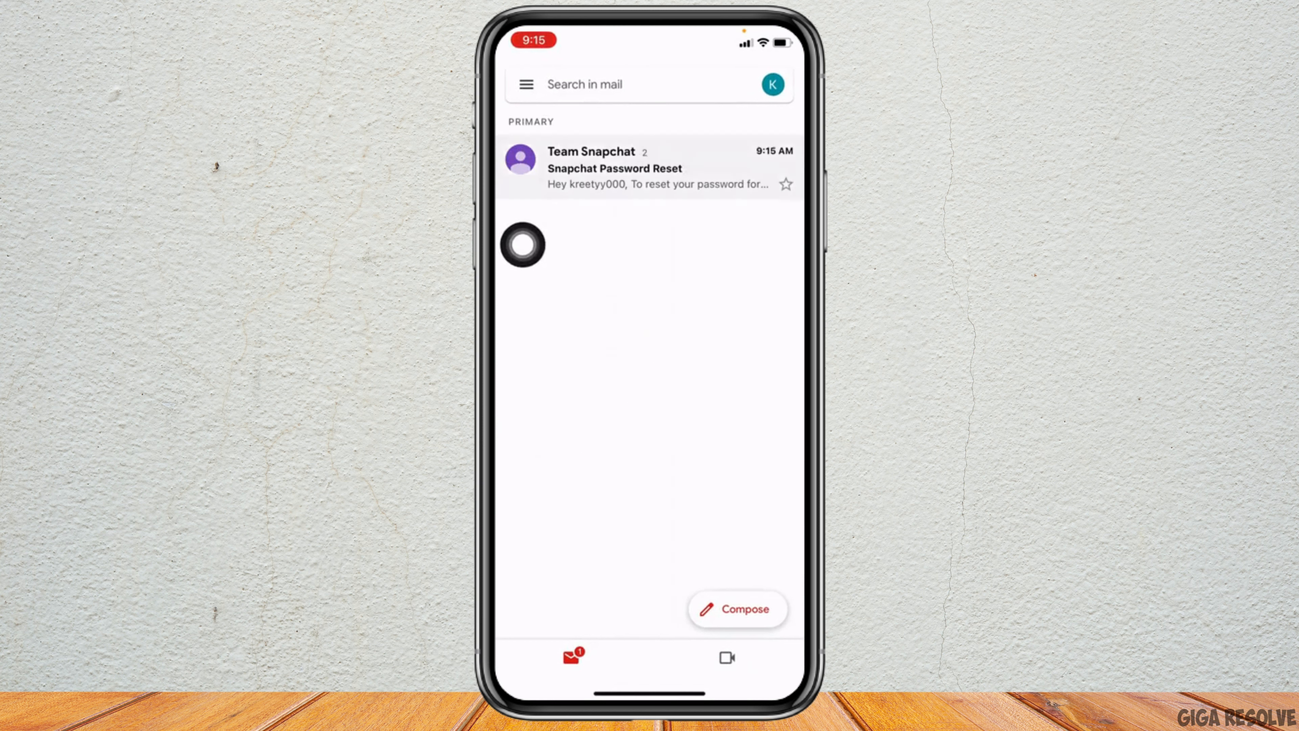
pyautogui.click(649, 166)
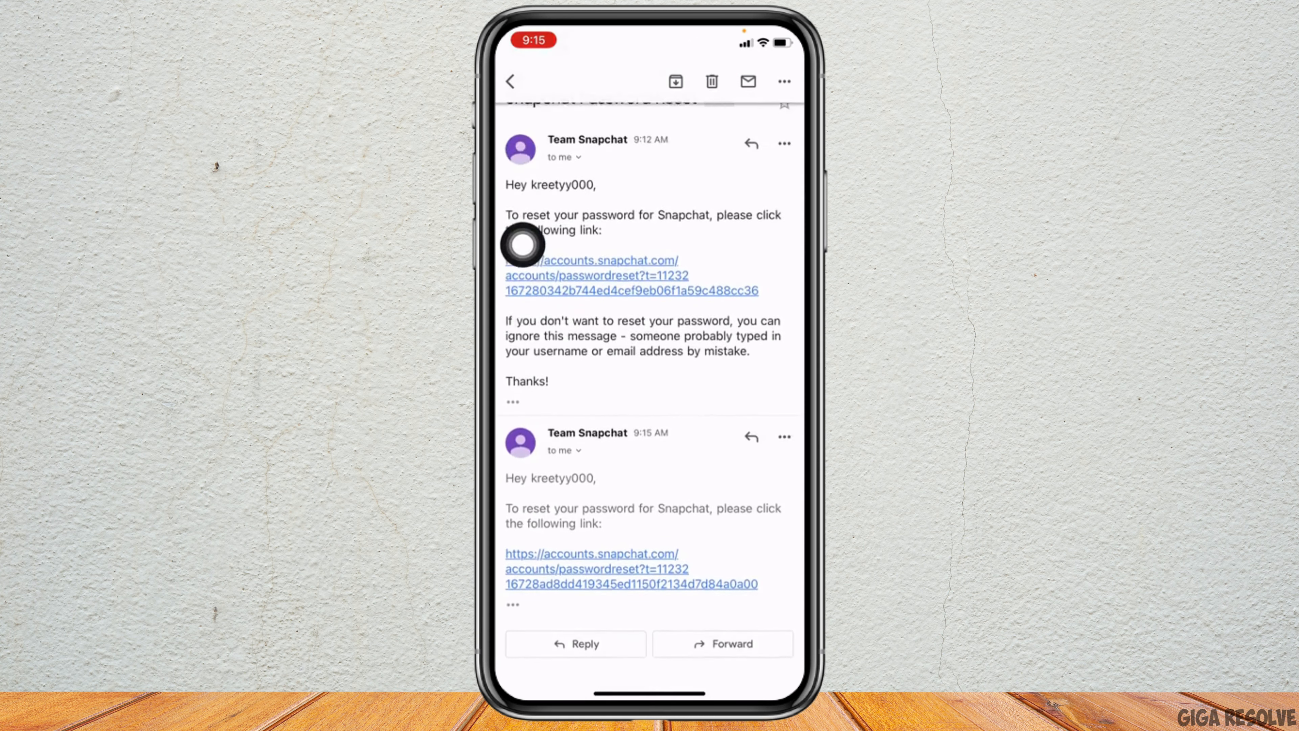
pyautogui.scroll(-3)
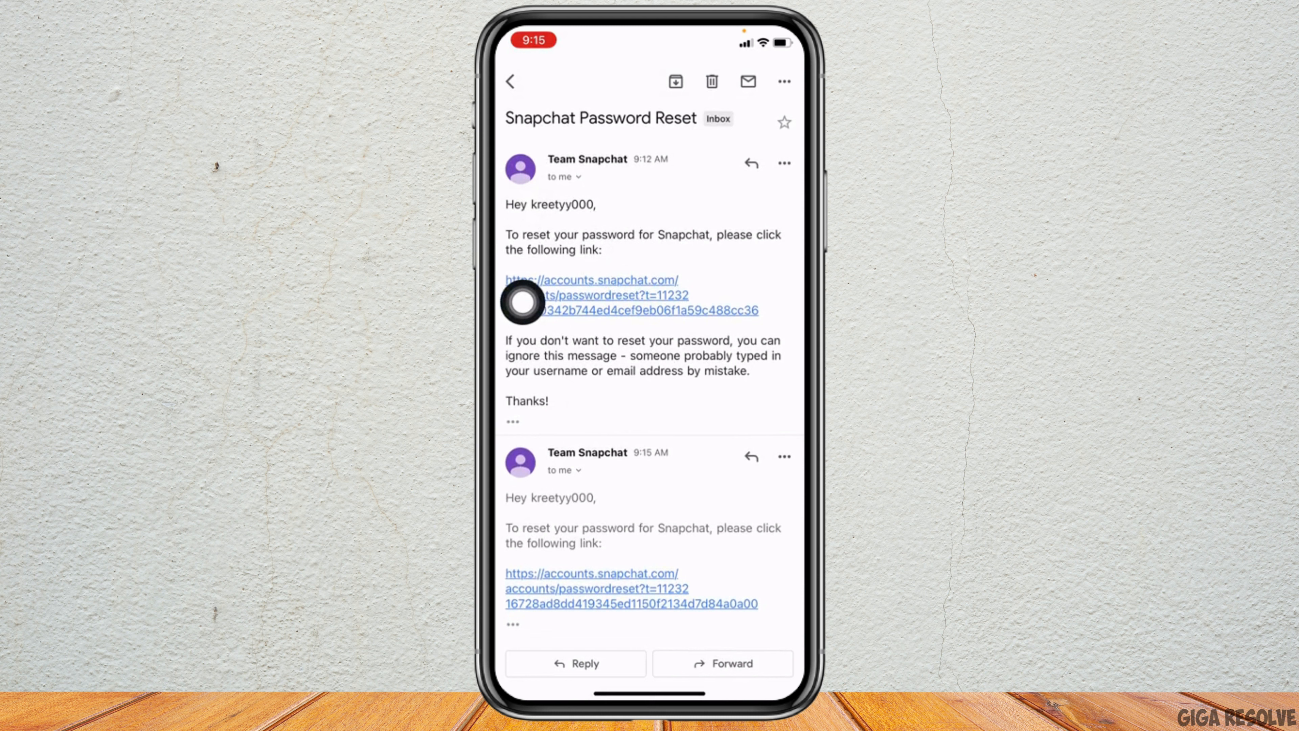
pyautogui.click(591, 295)
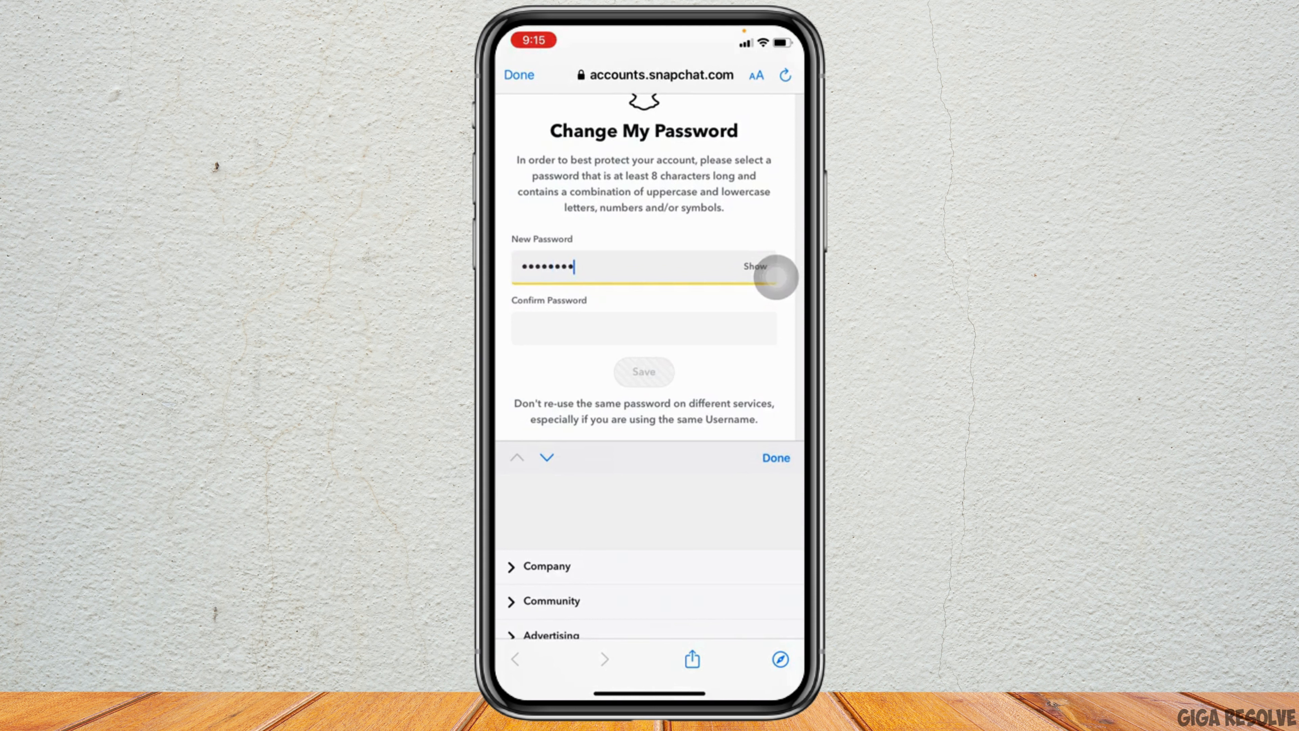
# Enter and confirm the new password on Change My Password, then save it
pyautogui.click(643, 328)
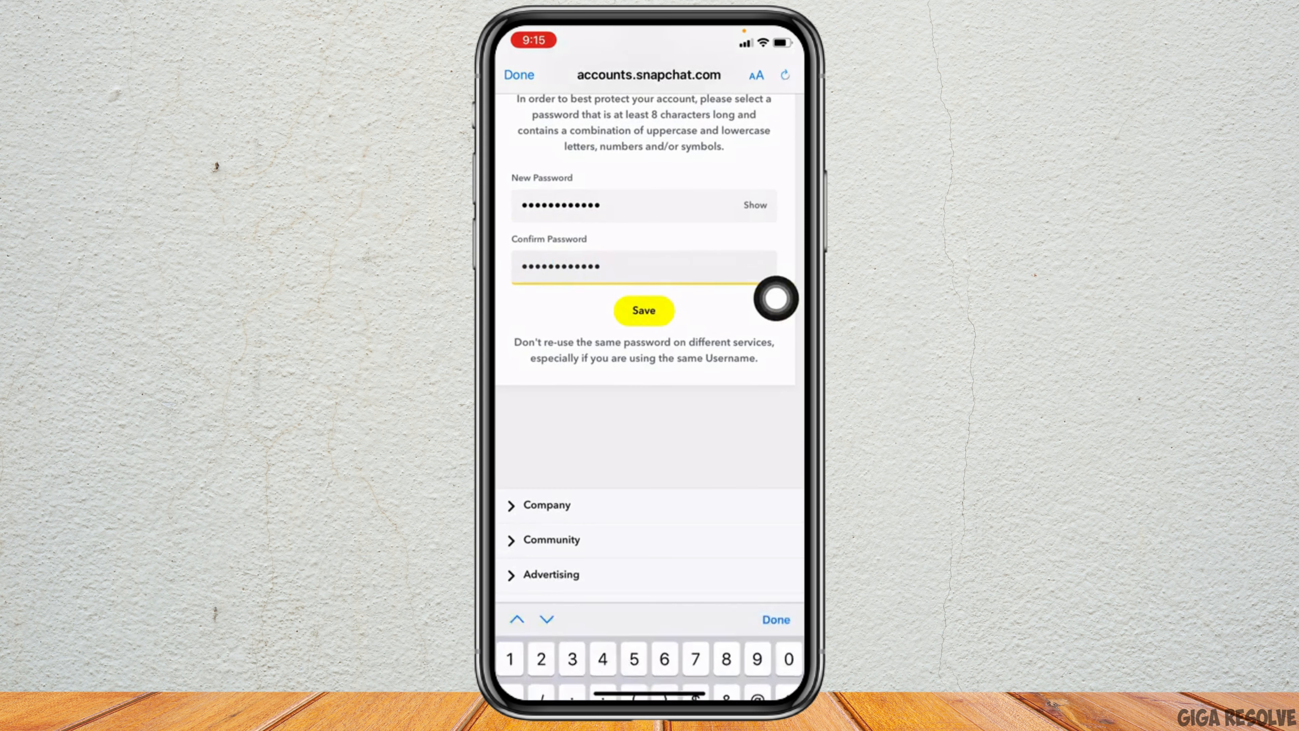
pyautogui.click(644, 310)
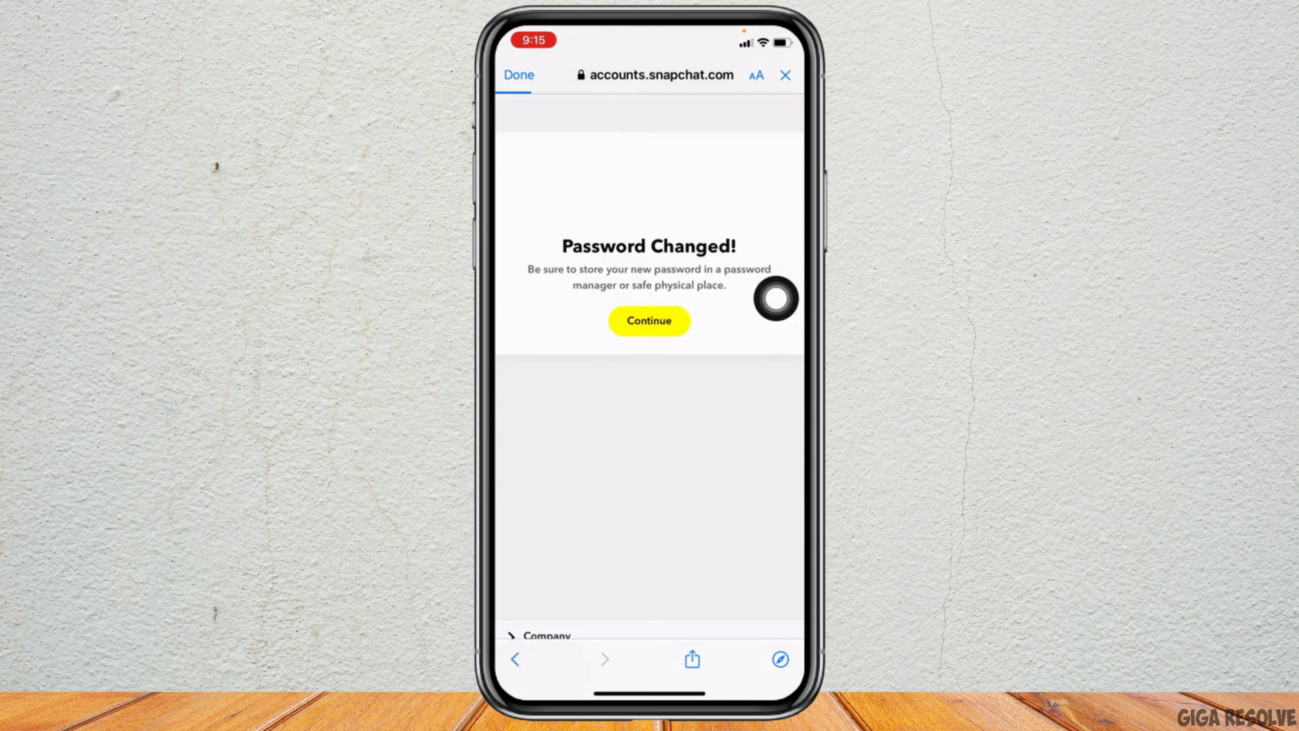